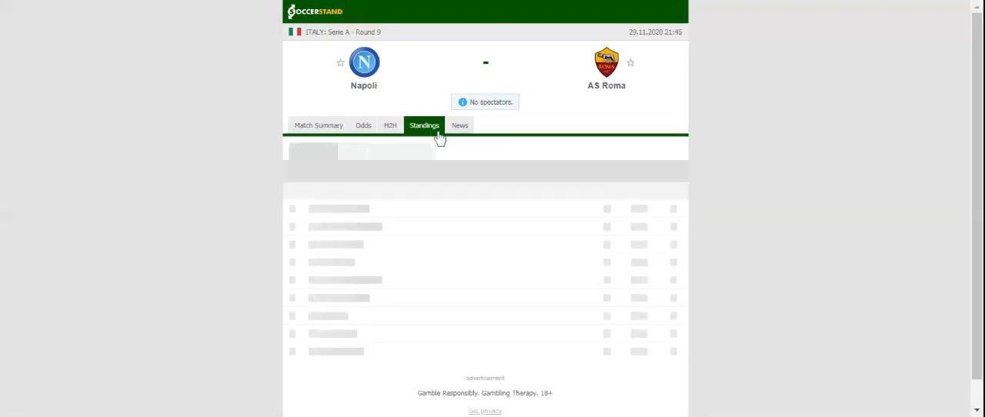
- Show the Serie A standings table for the Napoli vs AS Roma match
left_click(424, 125)
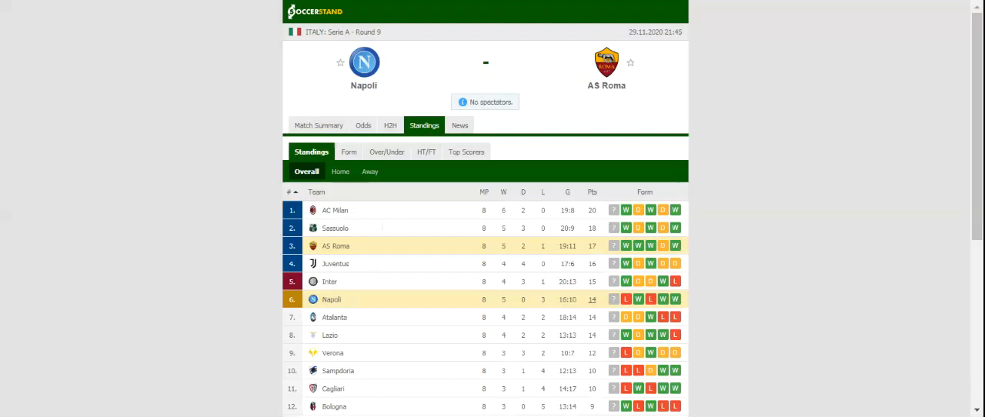
- Switch to the H2H view listing recent results for Napoli, AS Roma and their meetings
left_click(391, 125)
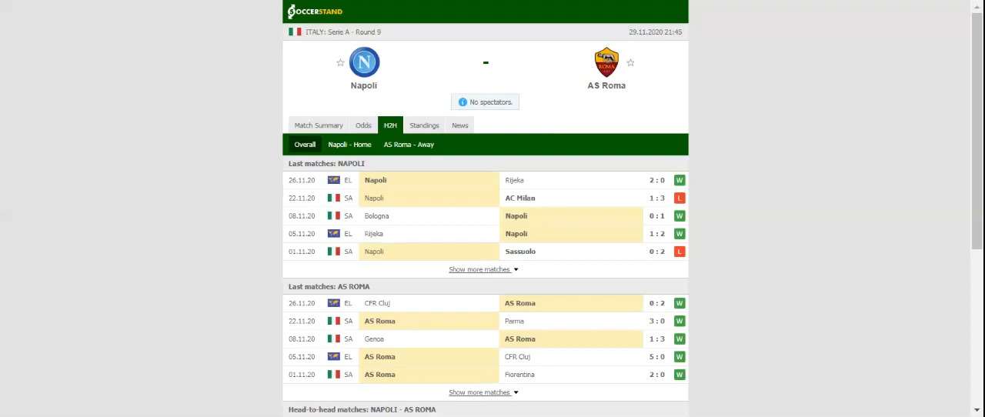
mouse_move(416, 80)
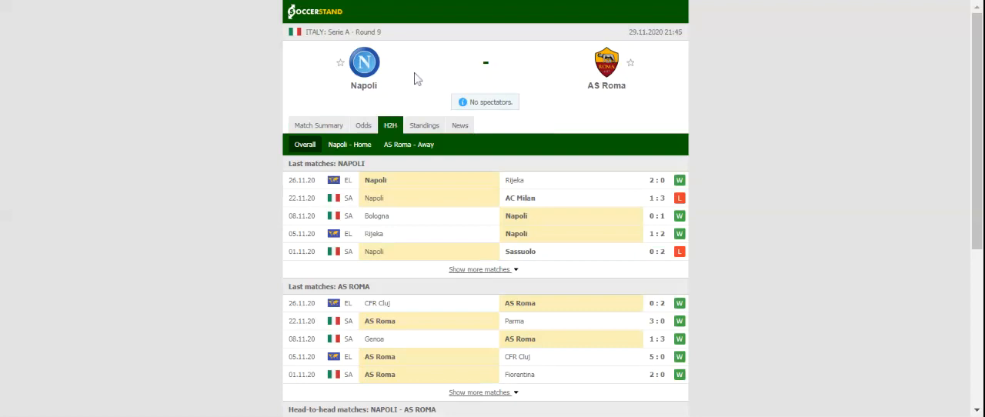
mouse_move(416, 77)
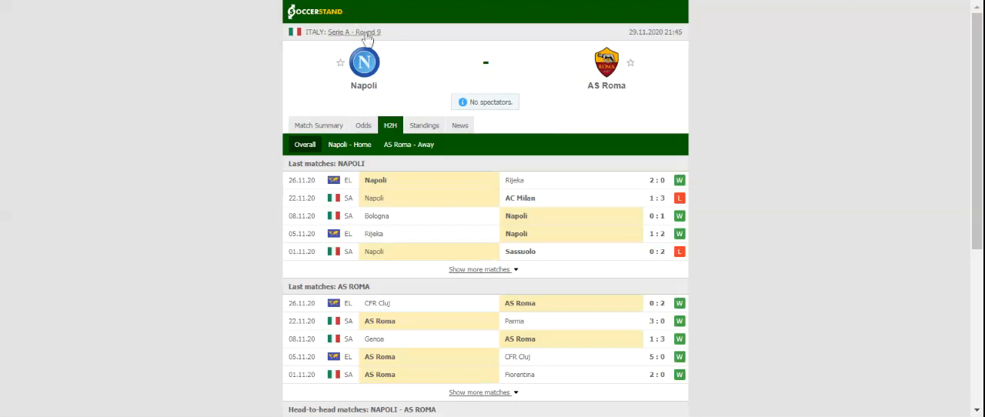
mouse_move(410, 49)
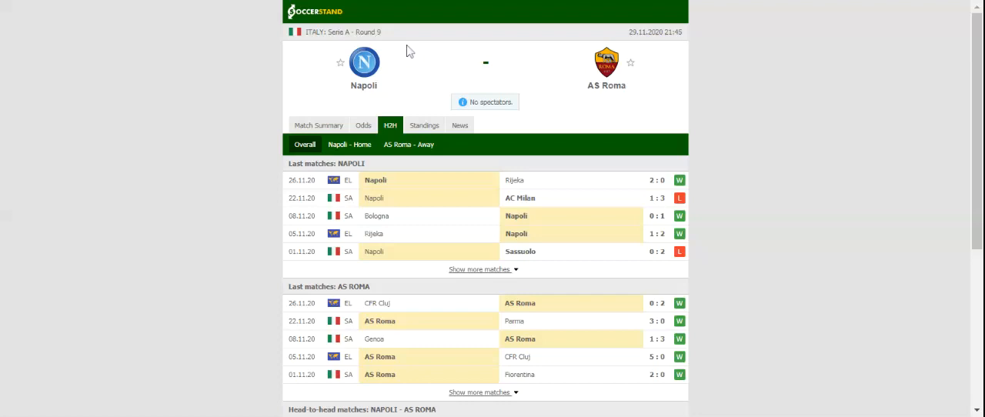
mouse_move(406, 59)
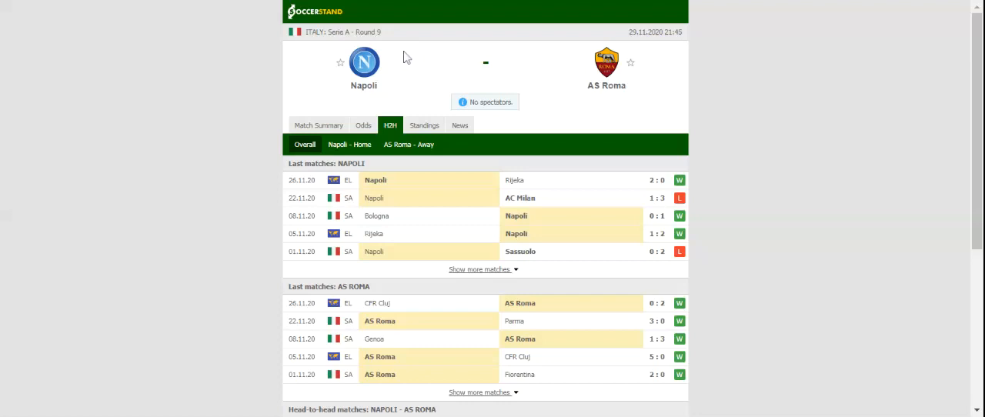